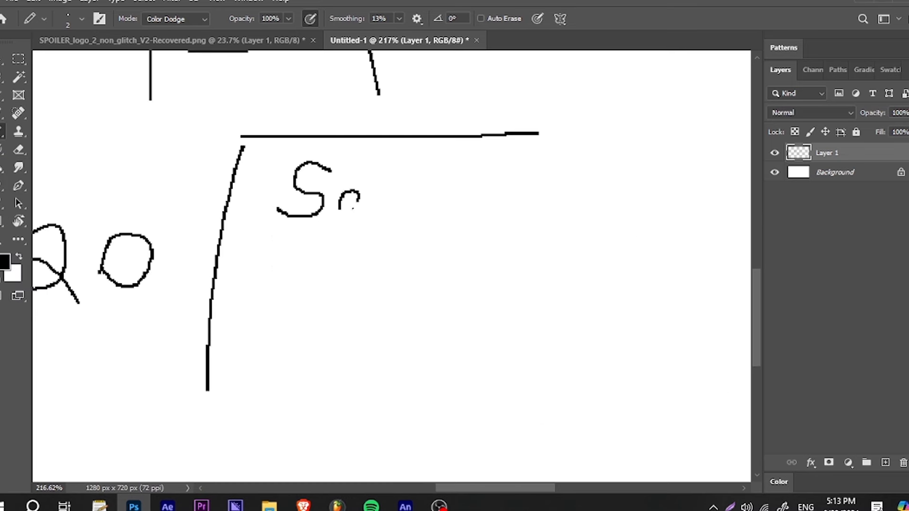
# Continue the black handwritten word with another pencil stroke
pyautogui.moveTo(347, 196); pyautogui.dragTo(445, 226)
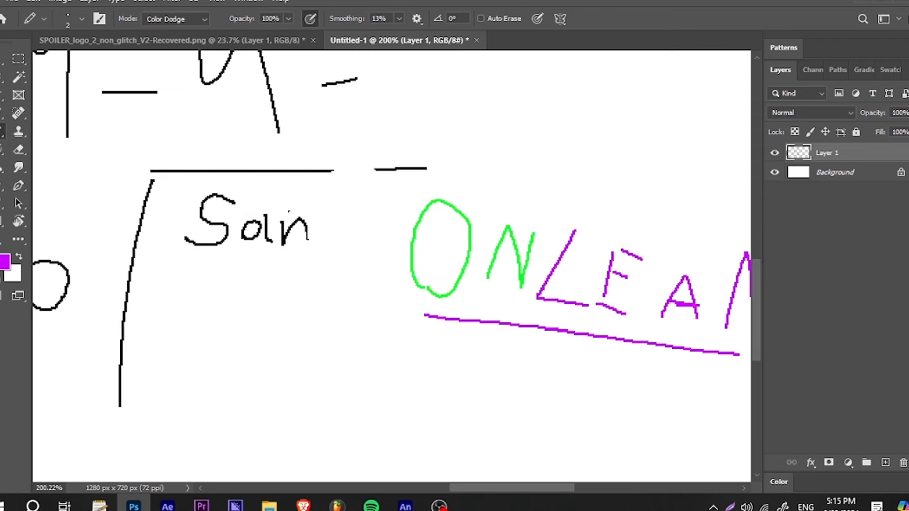
# Write purple pencil letters right after the black word on Layer 1
pyautogui.moveTo(324, 223); pyautogui.dragTo(325, 251)
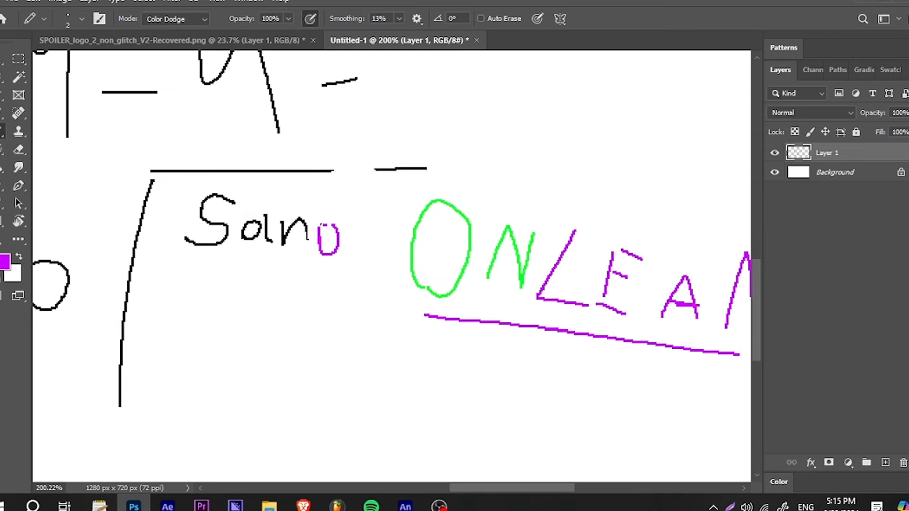
pyautogui.moveTo(333, 191); pyautogui.dragTo(362, 278)
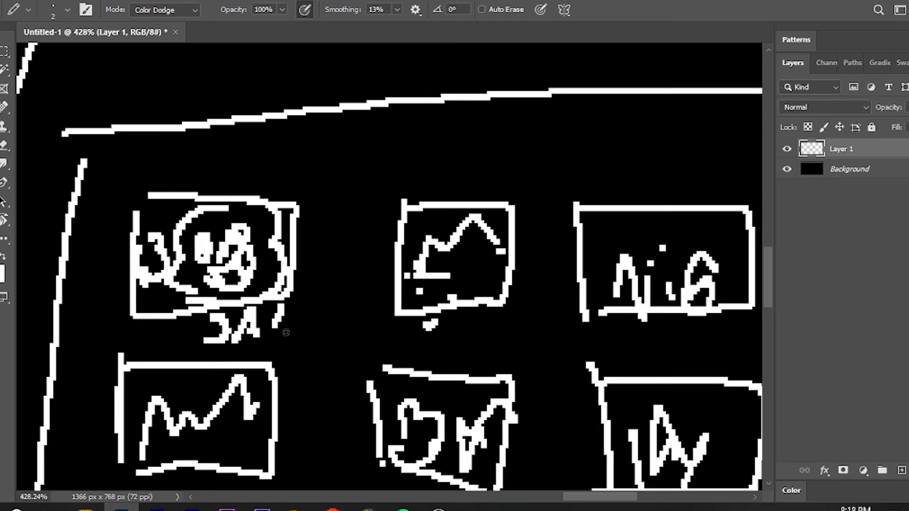
# Draw a short white pencil stroke for one of the framed picture doodles
pyautogui.moveTo(273, 324); pyautogui.dragTo(316, 322)
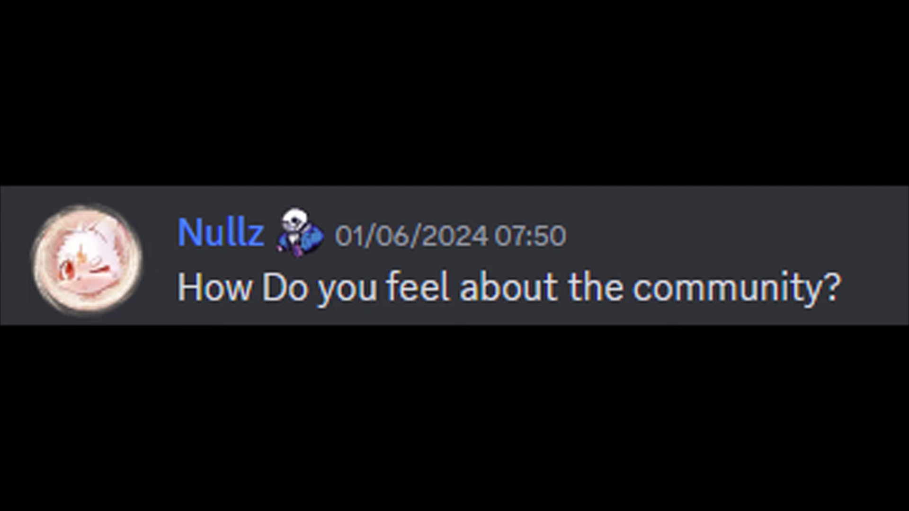
# Select a point on the left of the canvas while finishing the last sketches
pyautogui.click(90, 264)
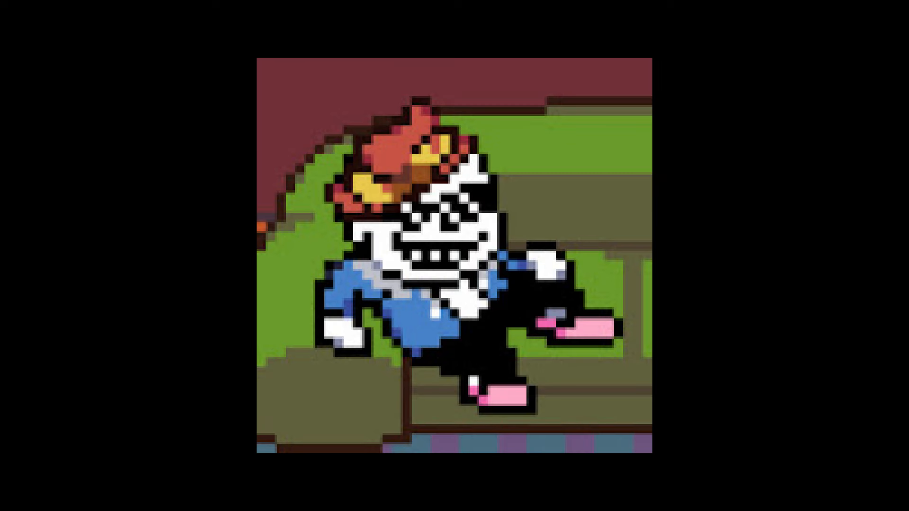